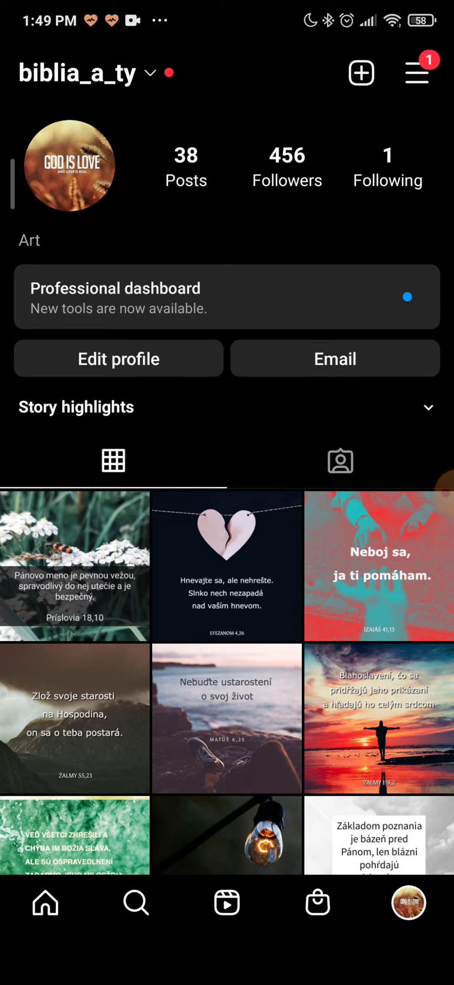
# - Reach Instagram Settings from the profile's top-right menu
pyautogui.click(417, 71)
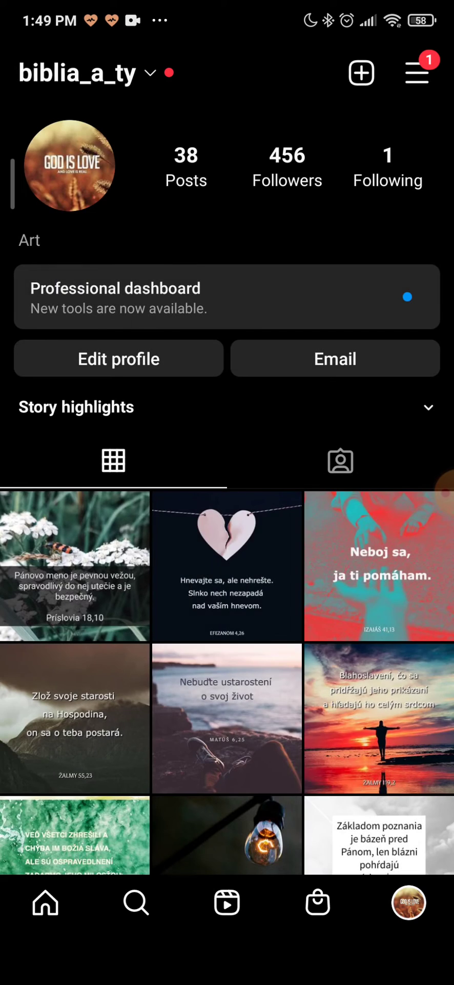
pyautogui.click(417, 72)
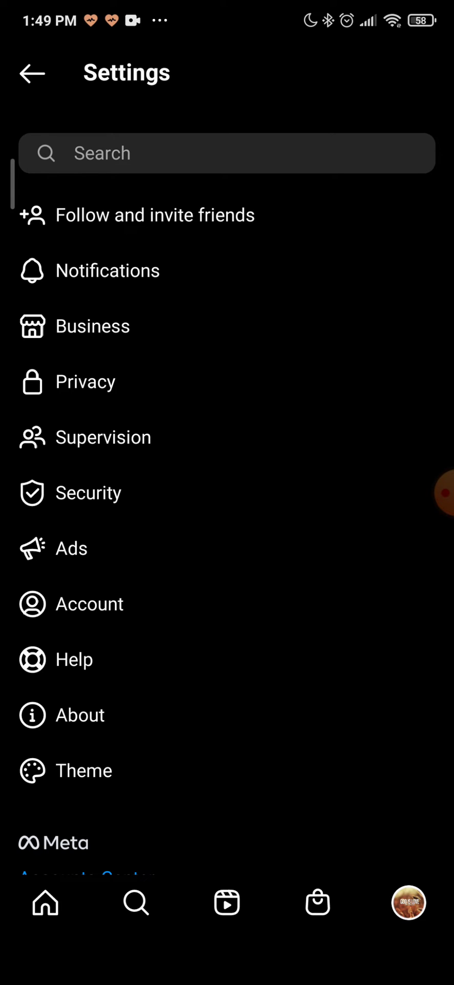
# - Enter the Privacy section of Settings
pyautogui.click(85, 382)
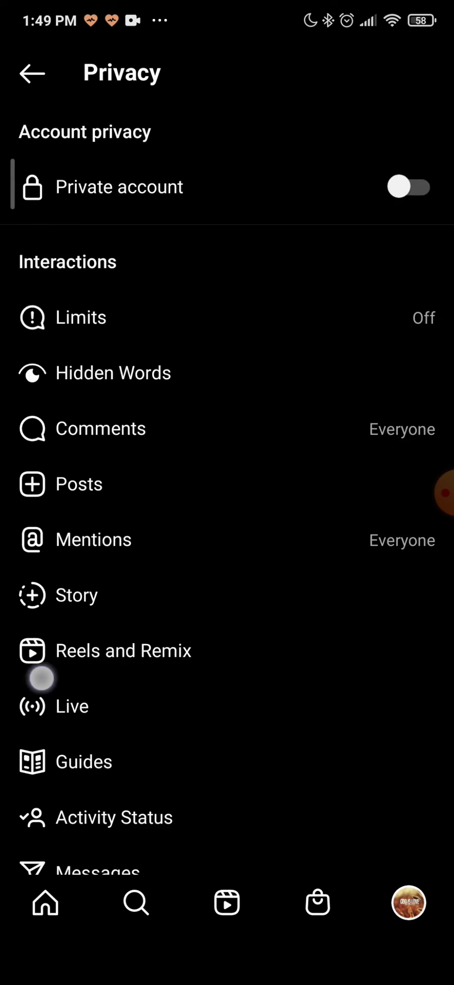
# - Switch Show Activity Status off in Activity Status so the account appears offline
pyautogui.click(113, 818)
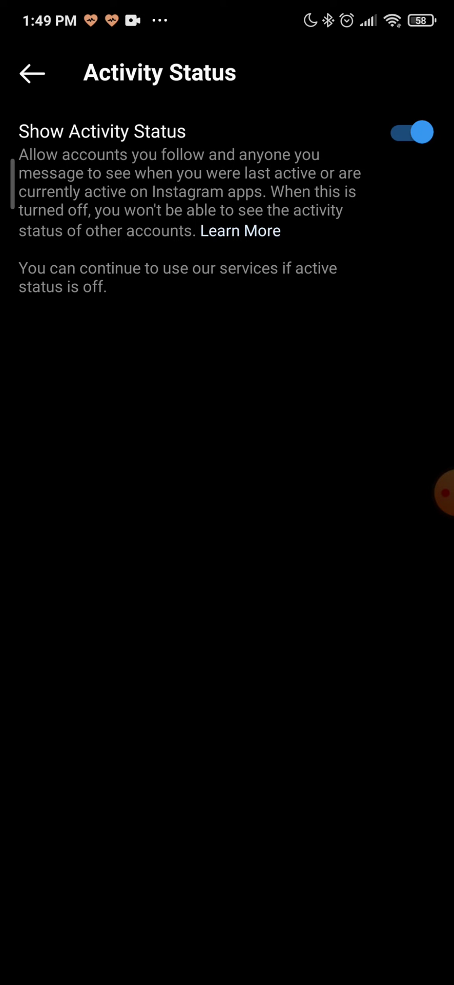
pyautogui.click(408, 132)
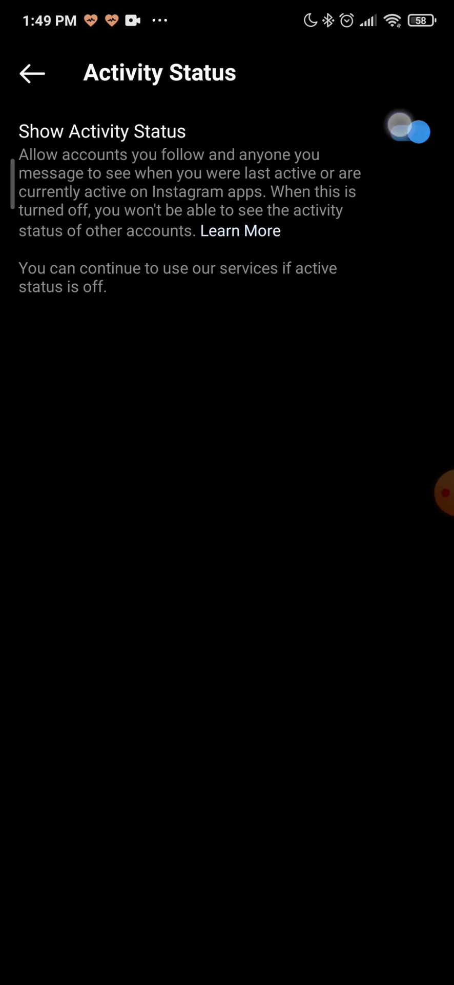
pyautogui.click(406, 132)
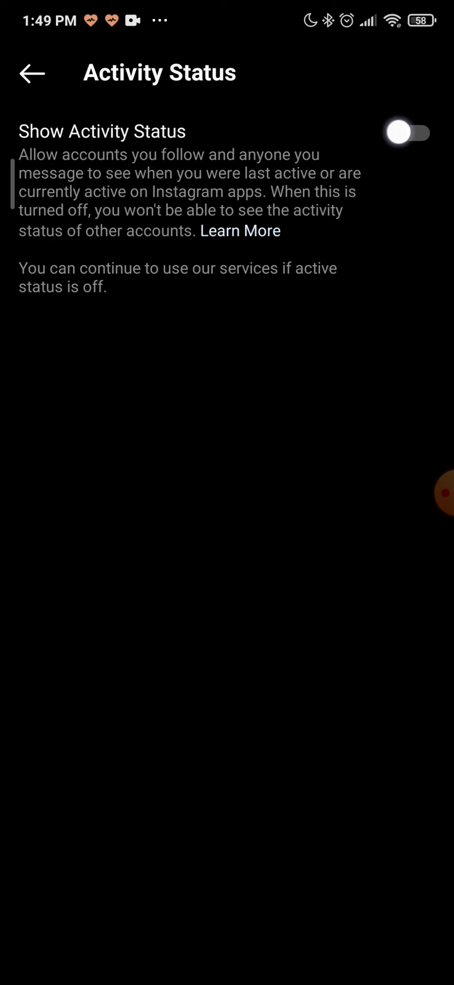